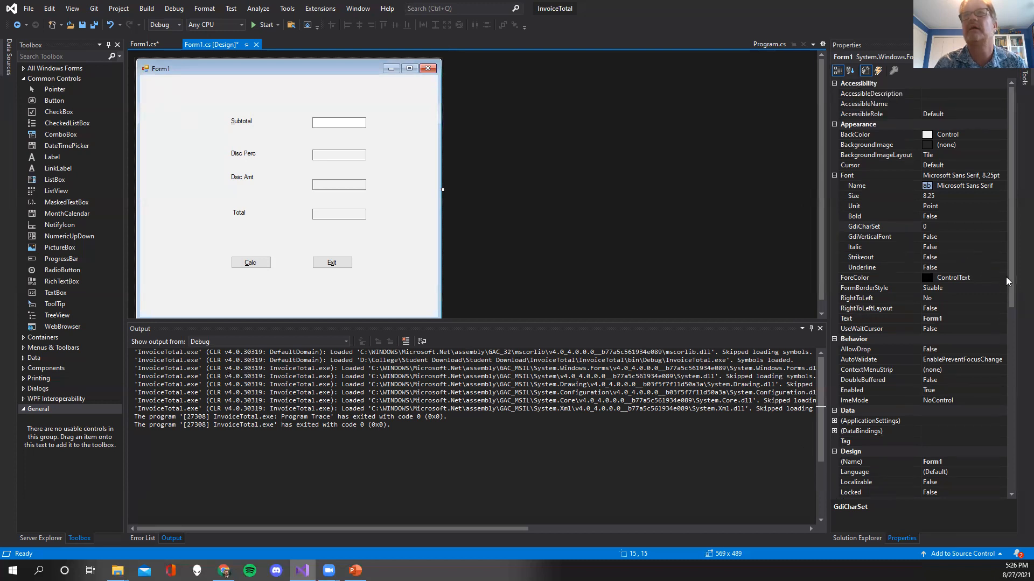
- Set the form's Text property to 'Invoice Application' in the Properties window
left_click(857, 319)
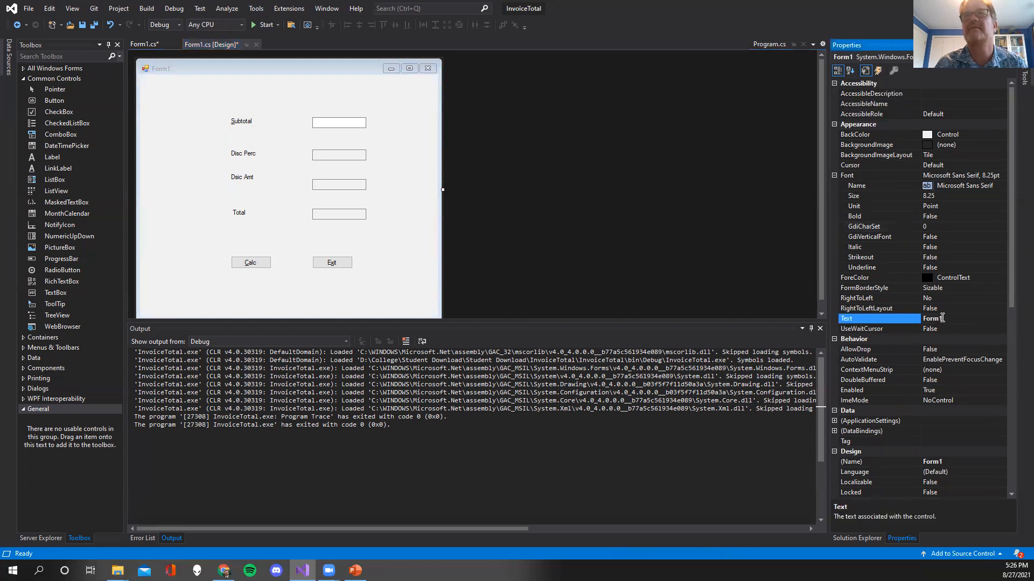
left_click(956, 319)
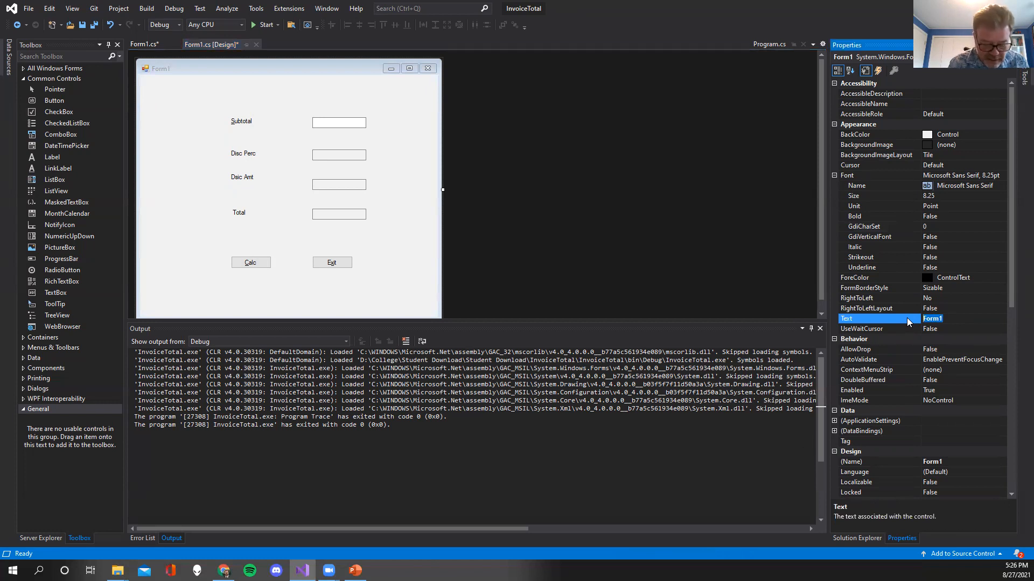
type("Invoice")
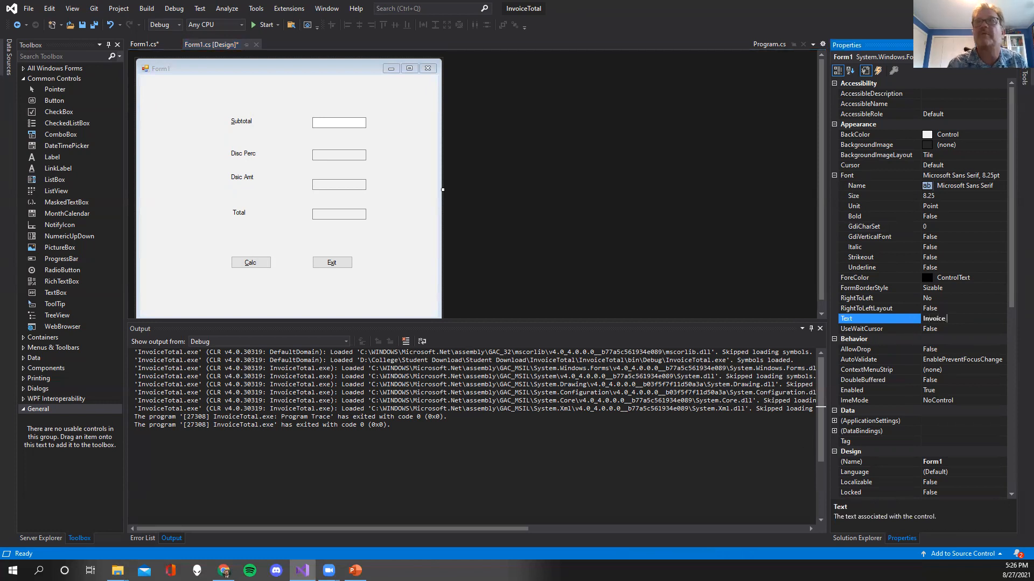
type("Application")
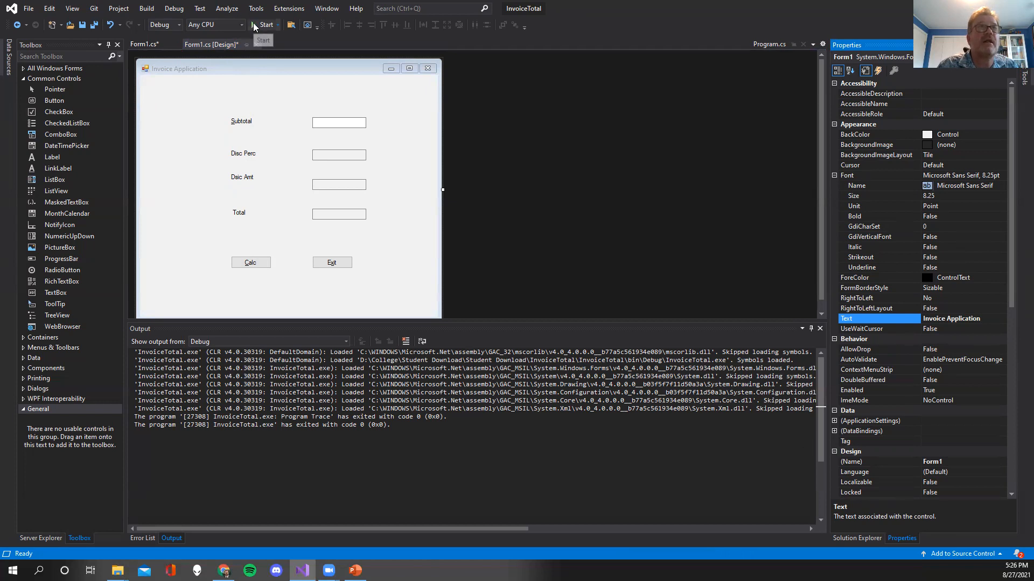
left_click(263, 25)
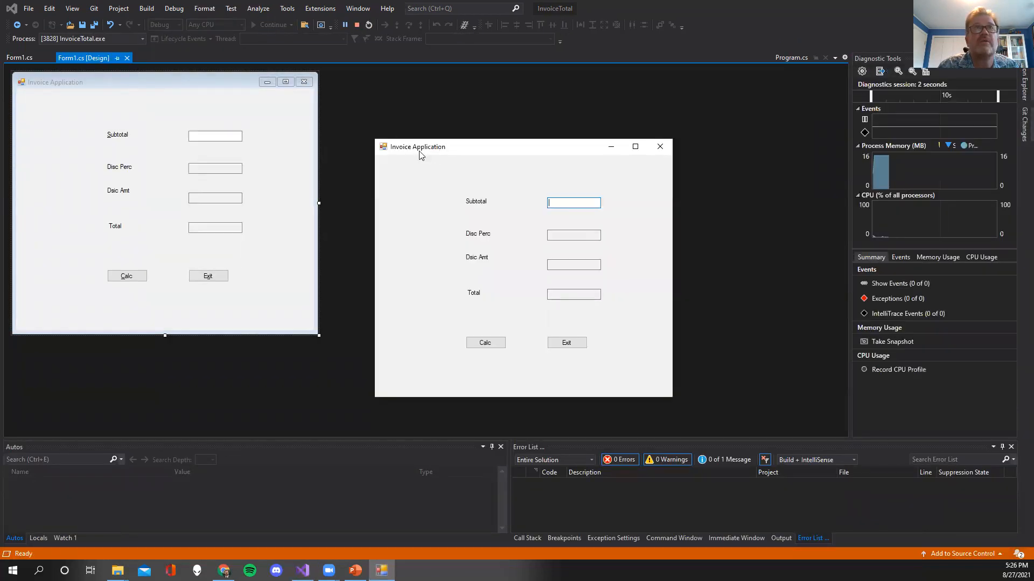
left_click(485, 342)
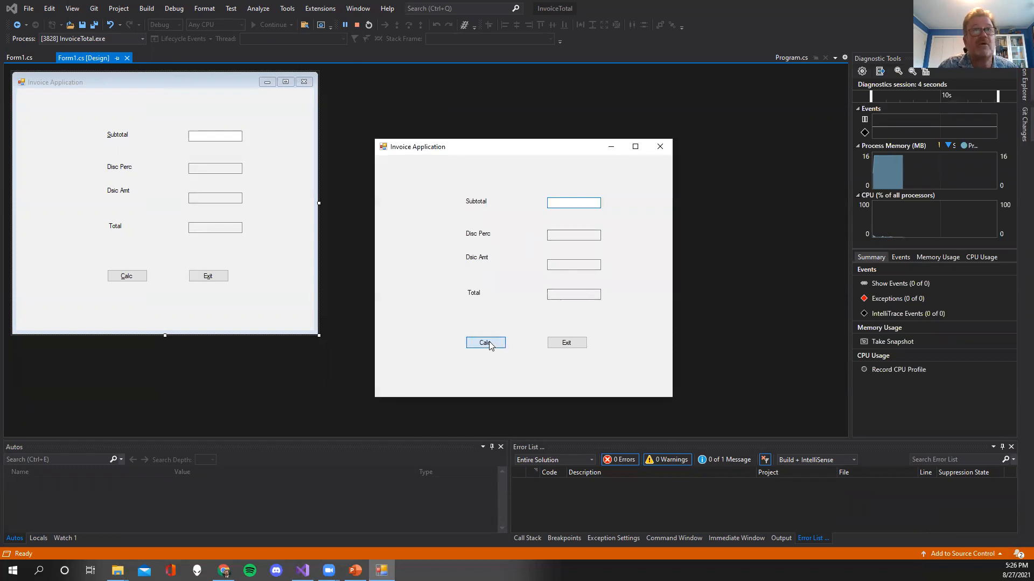
left_click(486, 343)
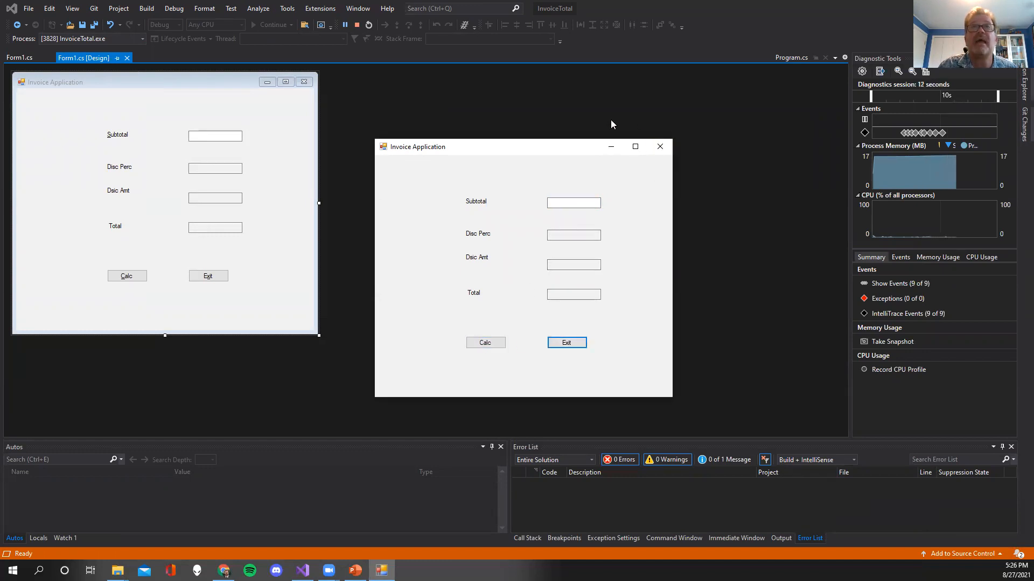
mouse_move(659, 145)
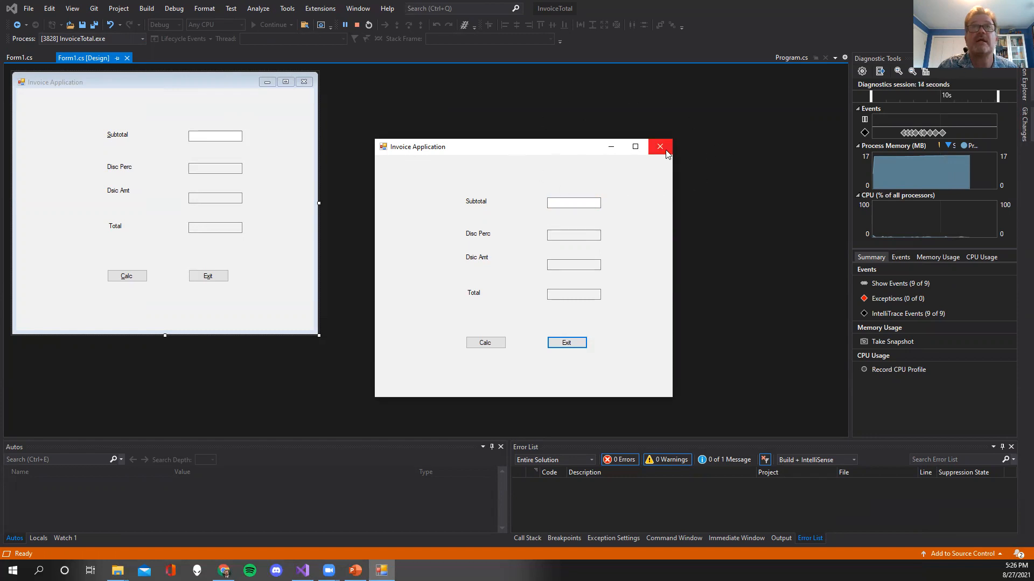
left_click(659, 146)
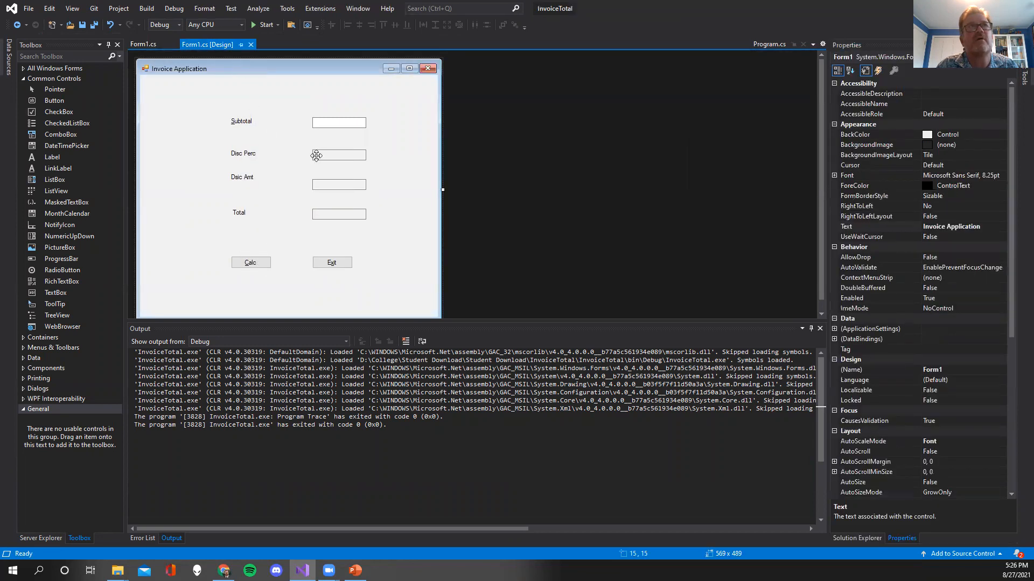
- Show the InvoiceTotal project's files, Form1.cs and Program.cs, in Solution Explorer
left_click(251, 263)
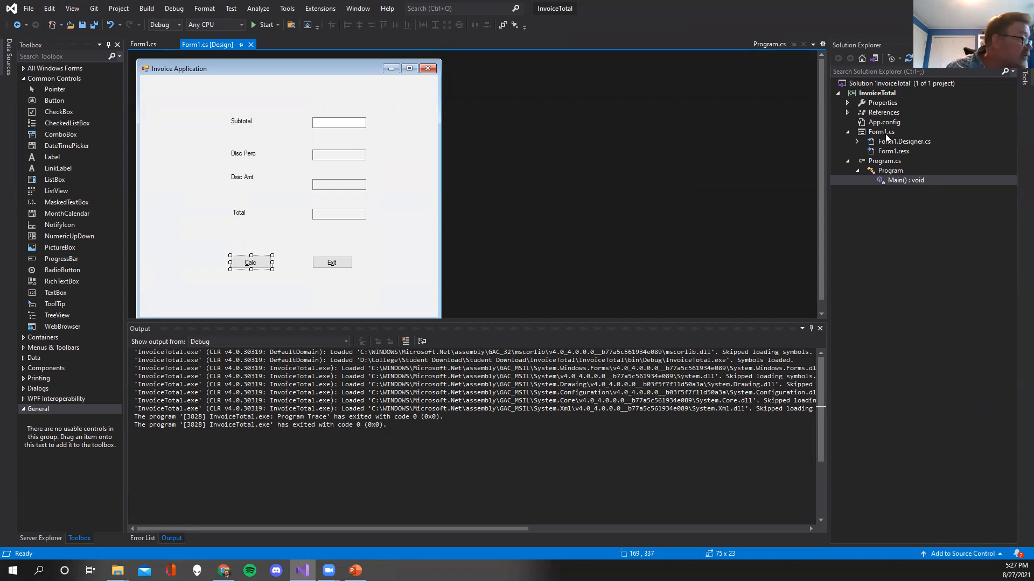
mouse_move(882, 134)
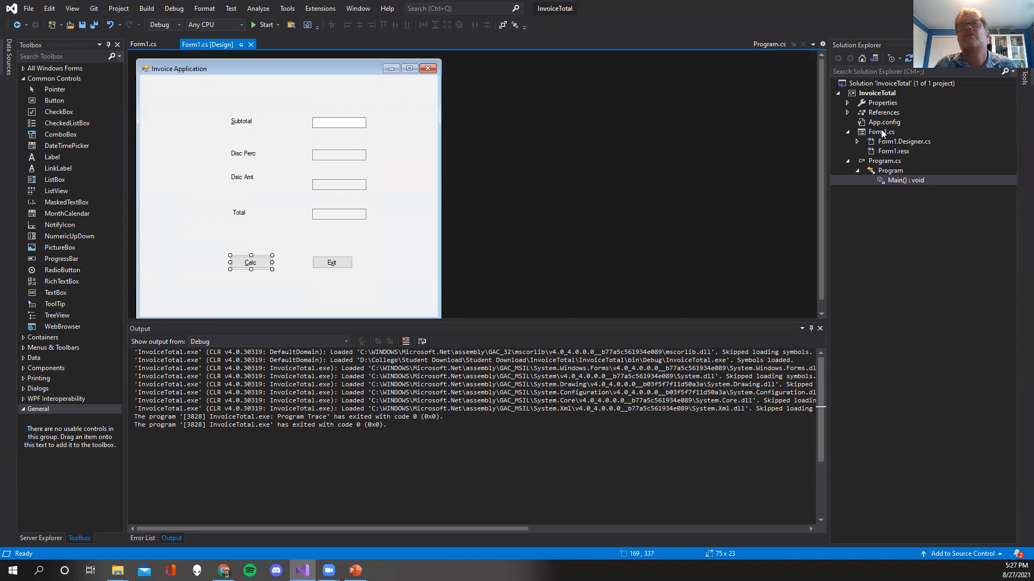
- Start renaming Form1.cs in Solution Explorer, entering frmInvoiceTotal.cs as the new name
right_click(879, 131)
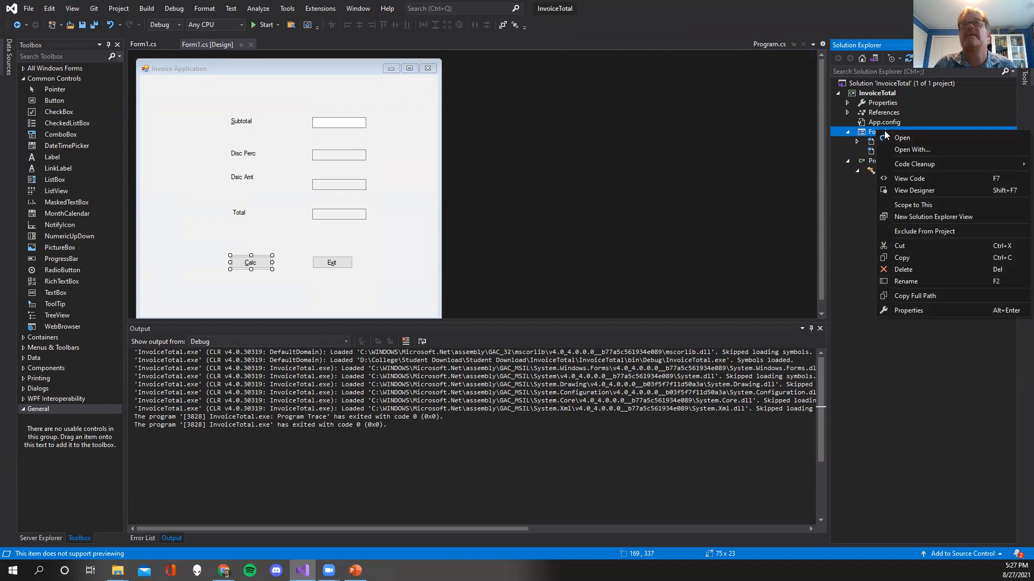
left_click(901, 137)
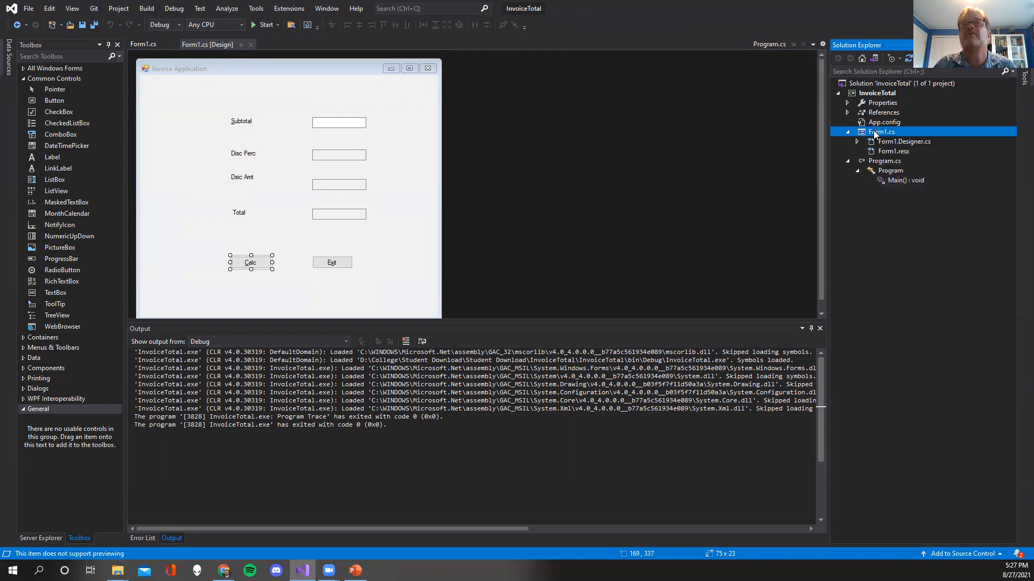
double_click(882, 131)
type("frmInvoiceTotal")
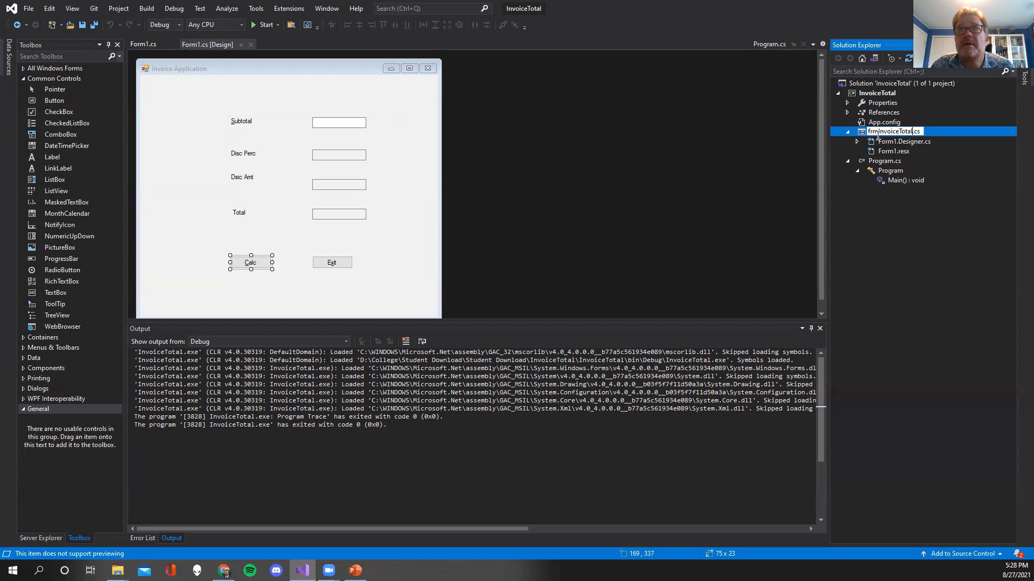
mouse_move(871, 137)
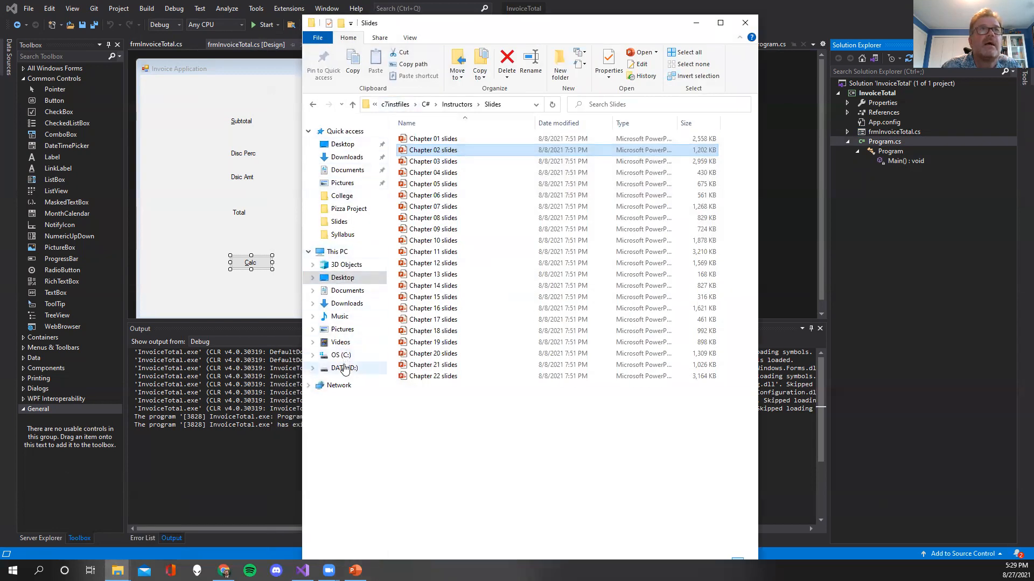
left_click(344, 368)
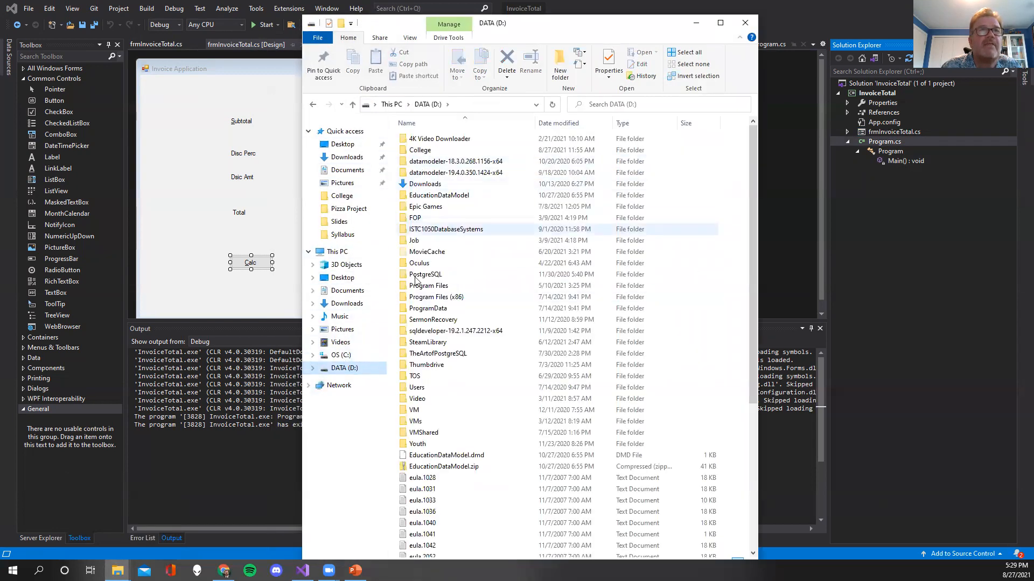
double_click(420, 150)
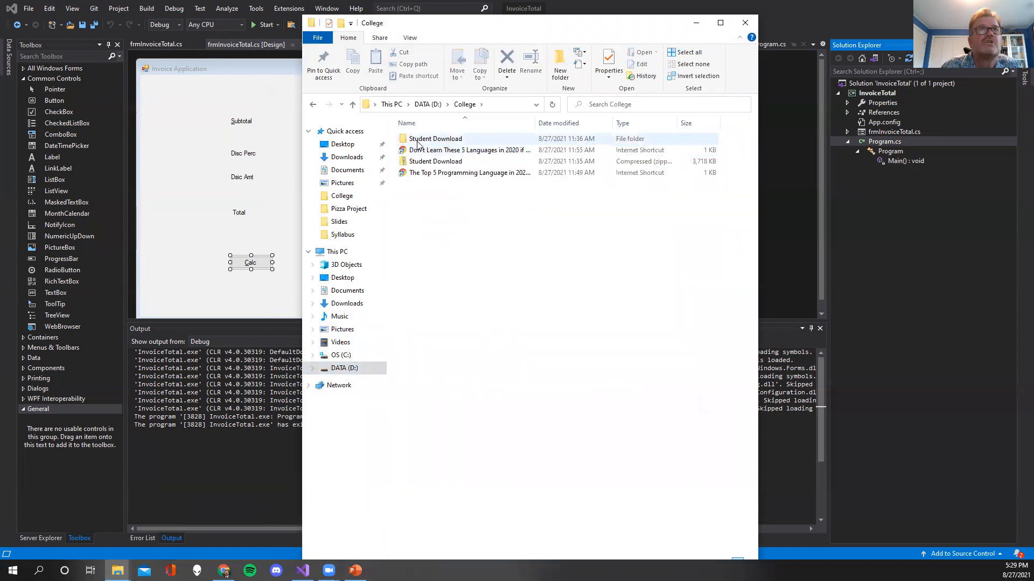
double_click(435, 139)
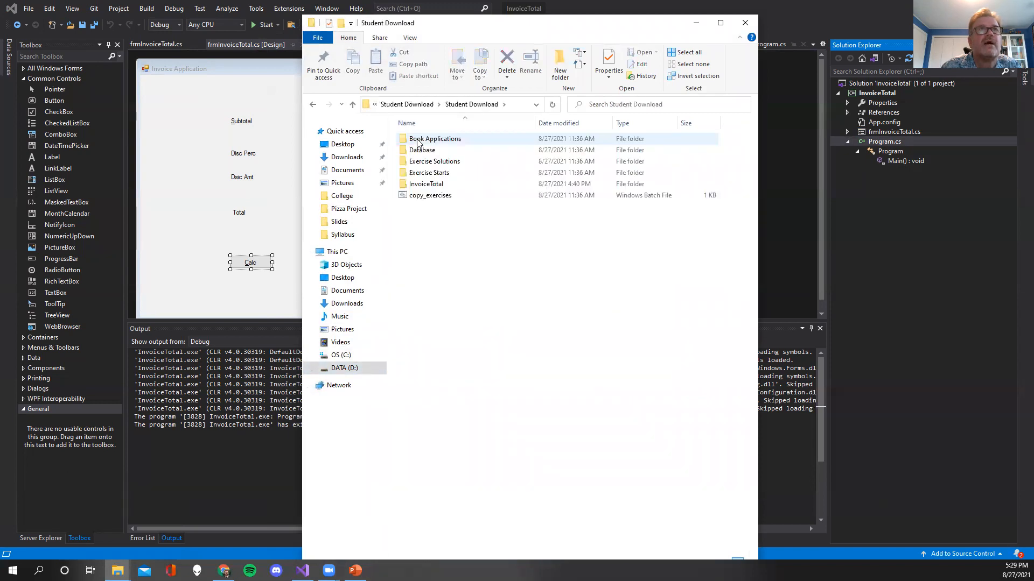
double_click(434, 139)
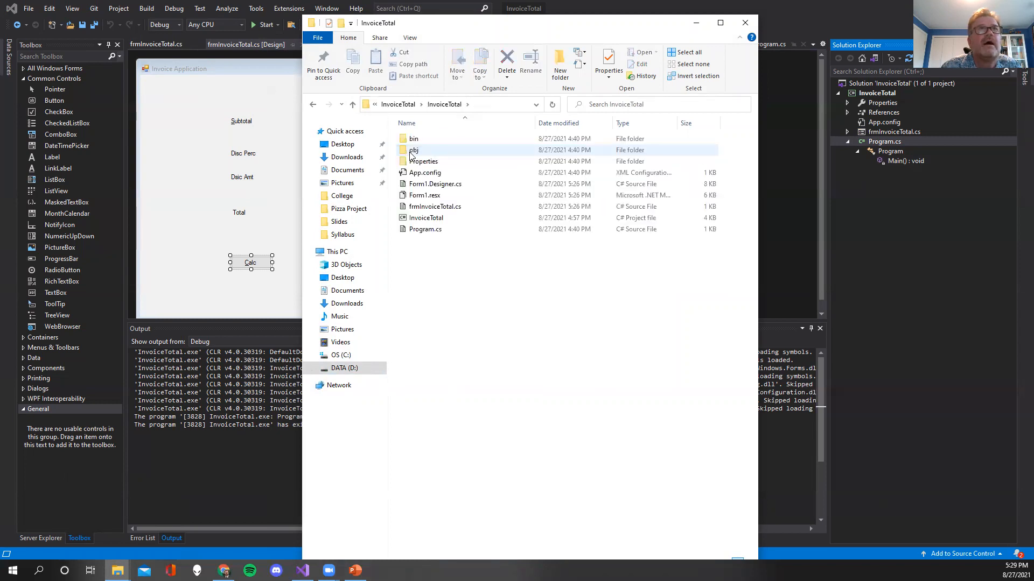
left_click(425, 228)
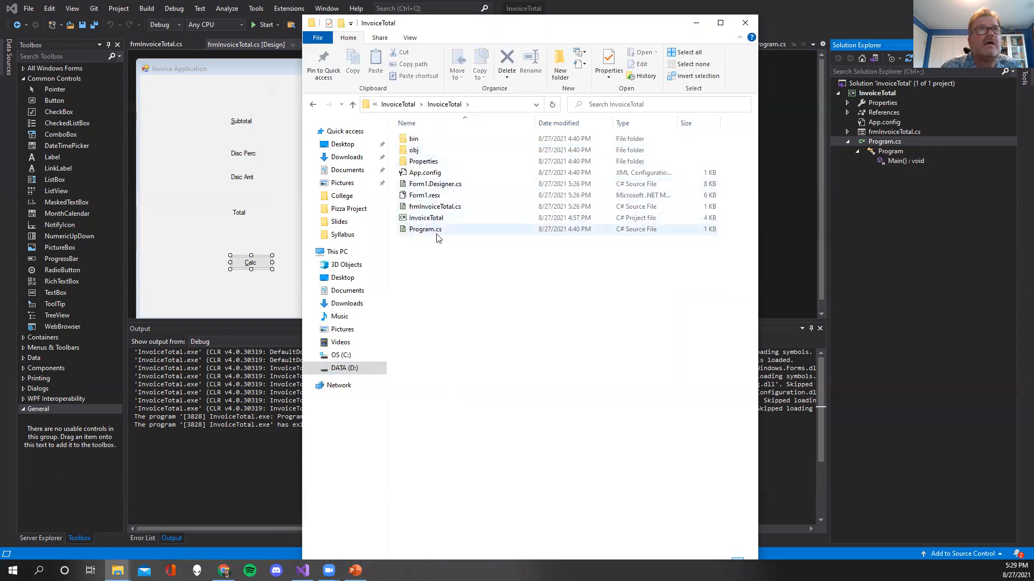
mouse_move(425, 228)
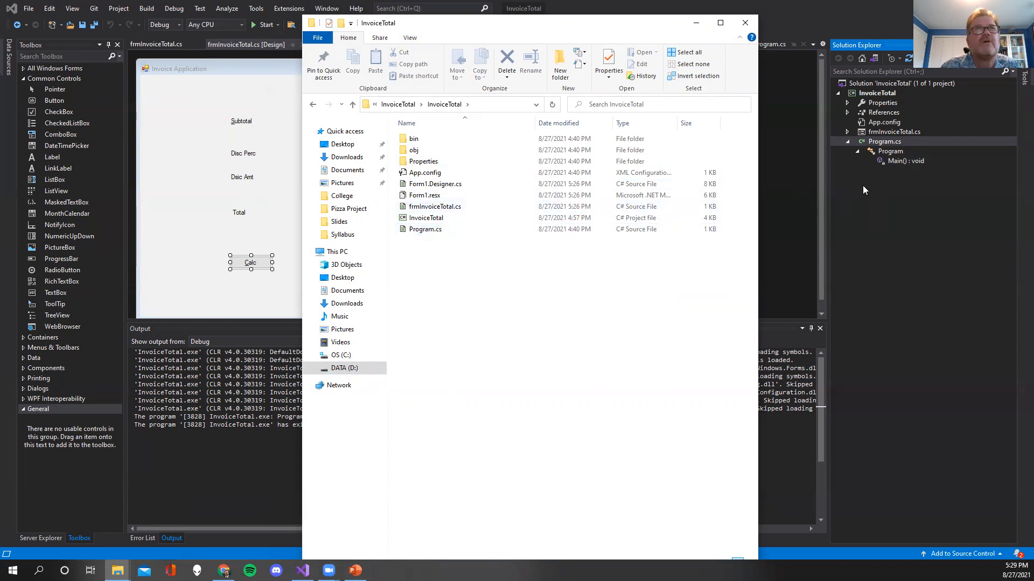
double_click(413, 149)
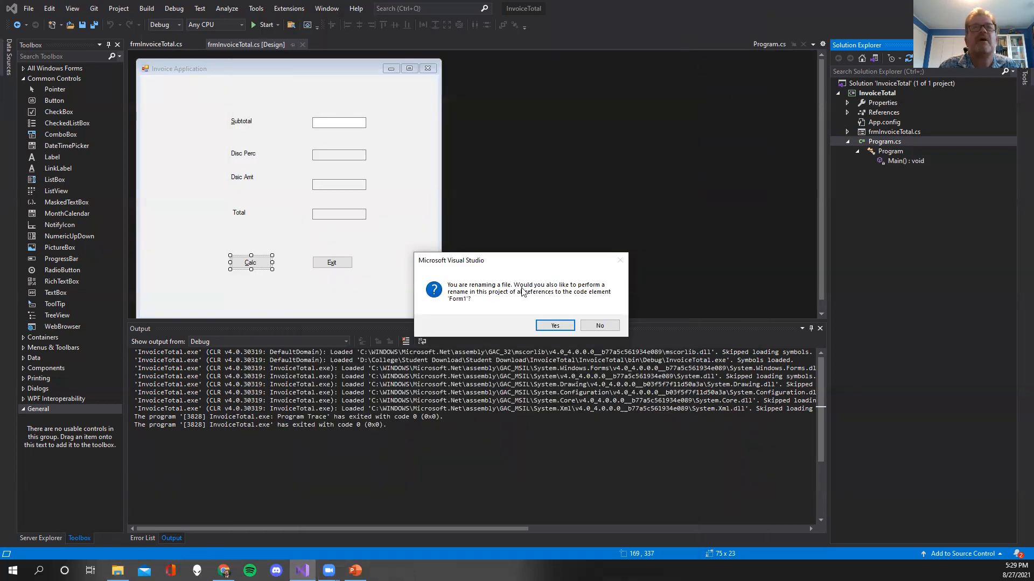
mouse_move(491, 300)
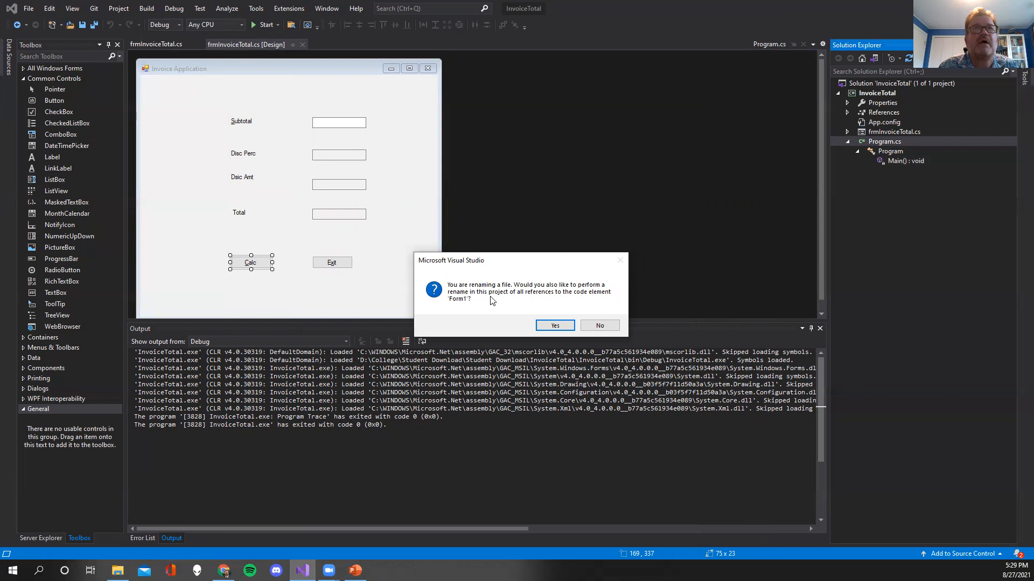
mouse_move(571, 301)
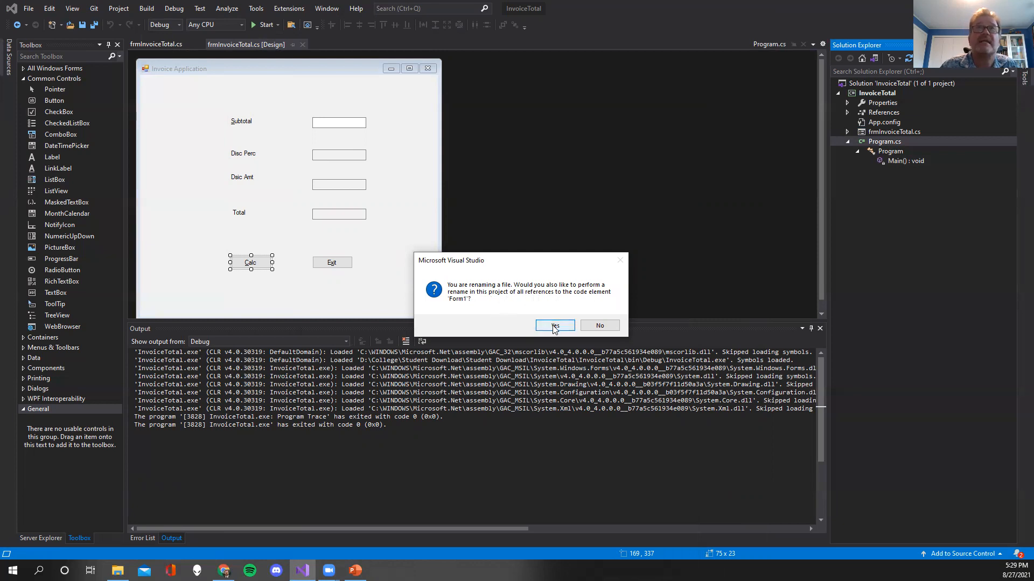
- Accept renaming all Form1 references and reveal frmInvoiceTotal.Designer.cs and frmInvoiceTotal.resx
left_click(554, 325)
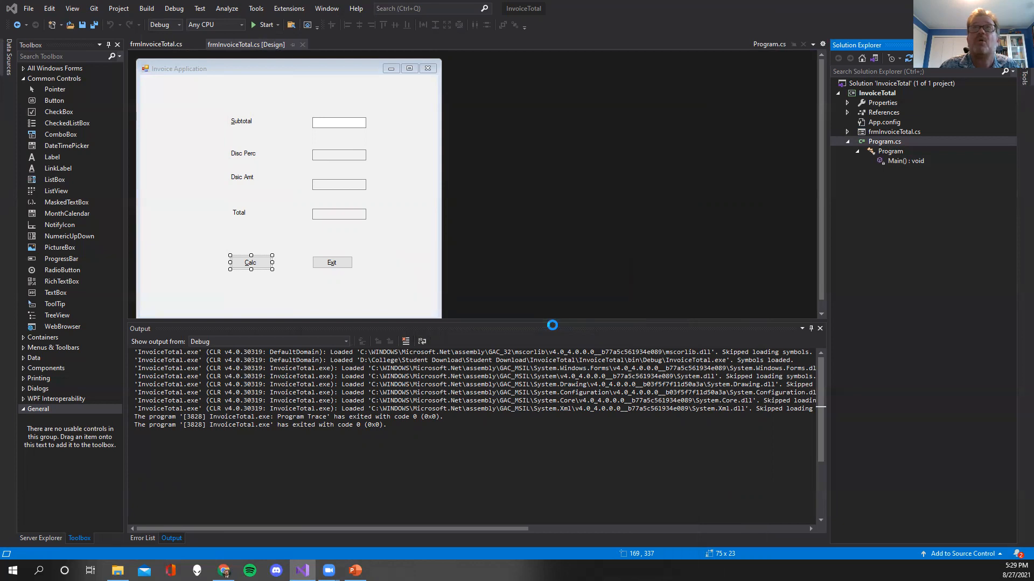
left_click(847, 131)
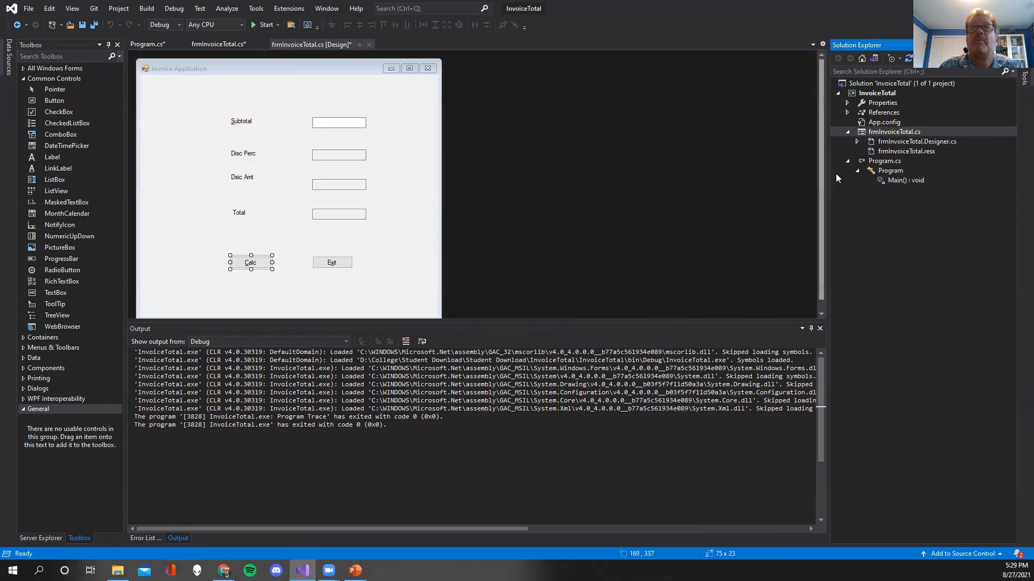
mouse_move(897, 144)
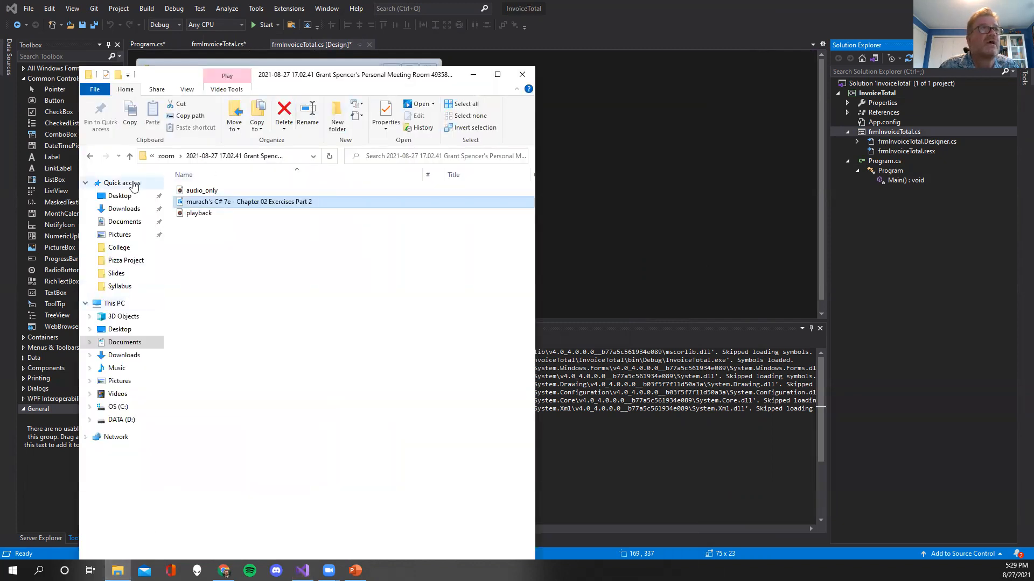
- Navigate to College > Student Download > Student Download > InvoiceTotal > InvoiceTotal to check the renamed files
left_click(121, 419)
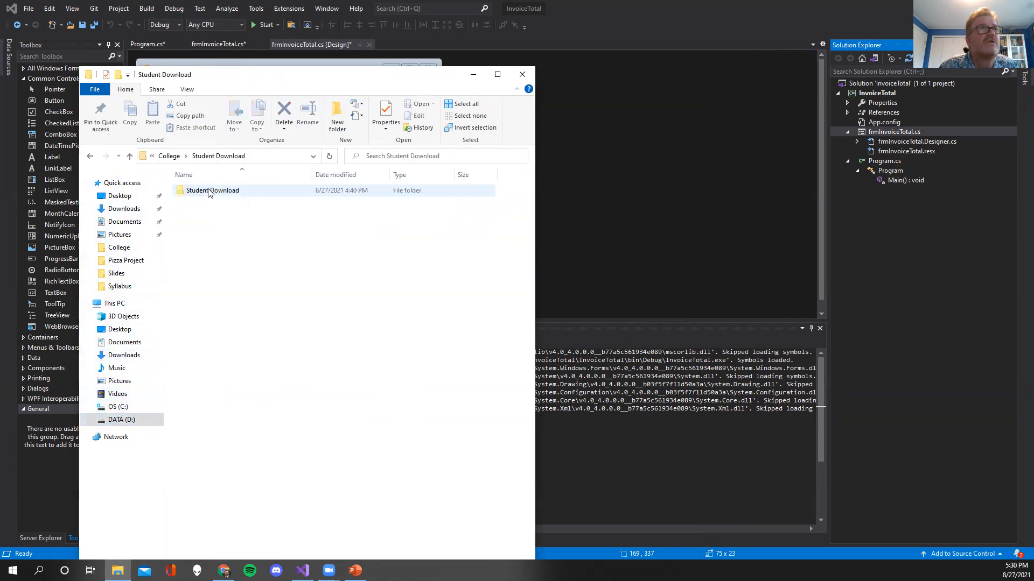
double_click(212, 189)
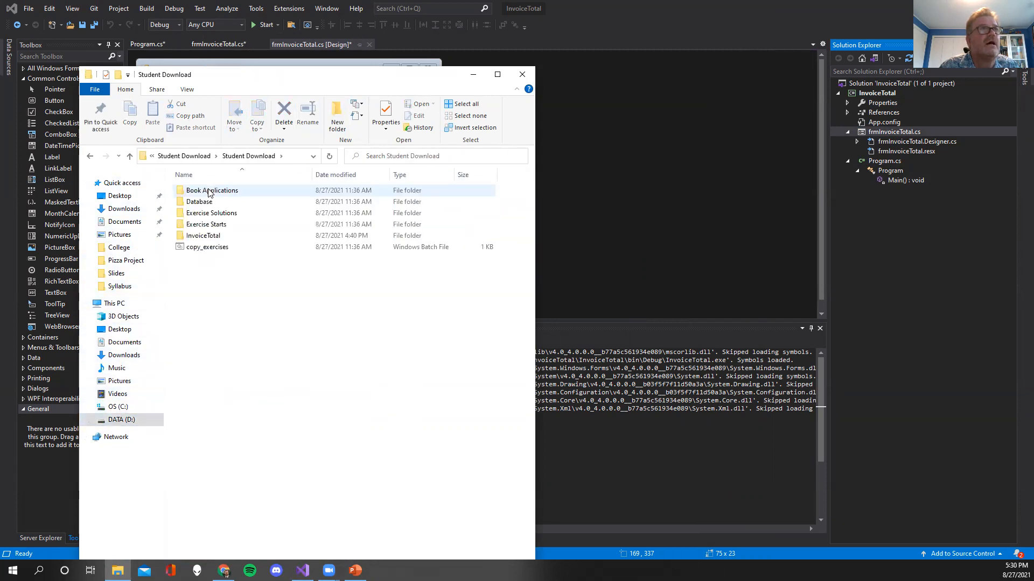
double_click(203, 236)
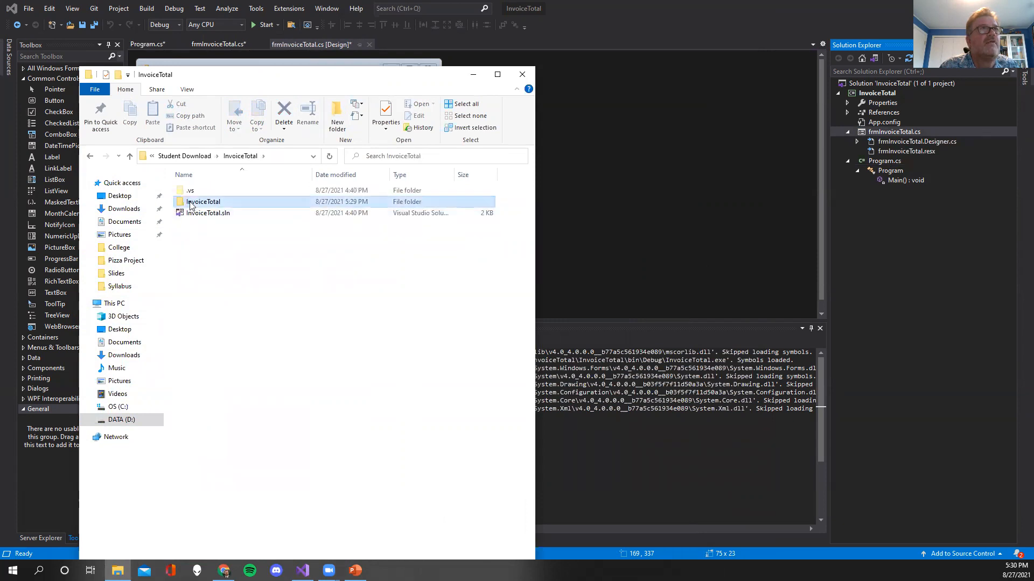
double_click(204, 201)
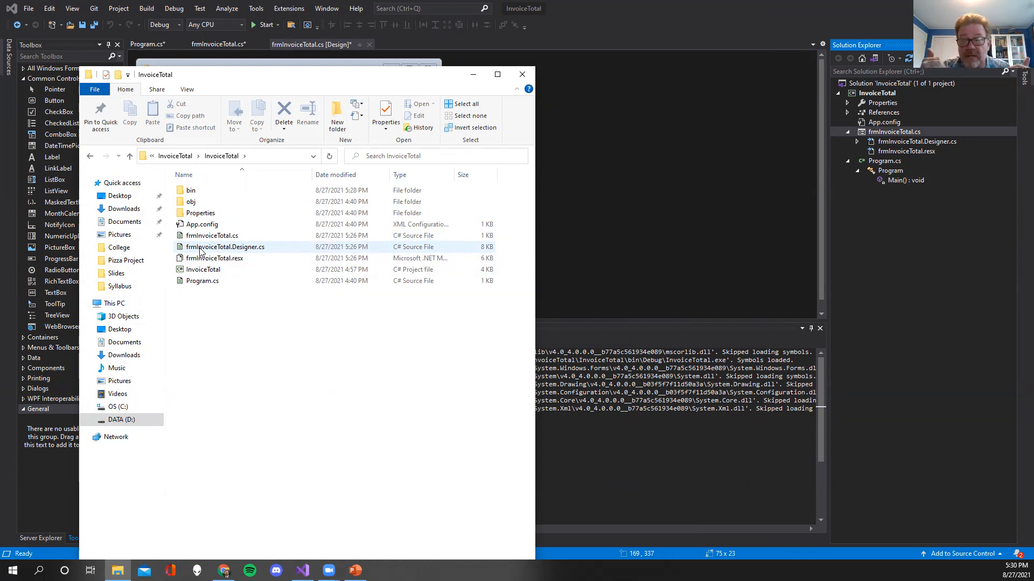
mouse_move(244, 244)
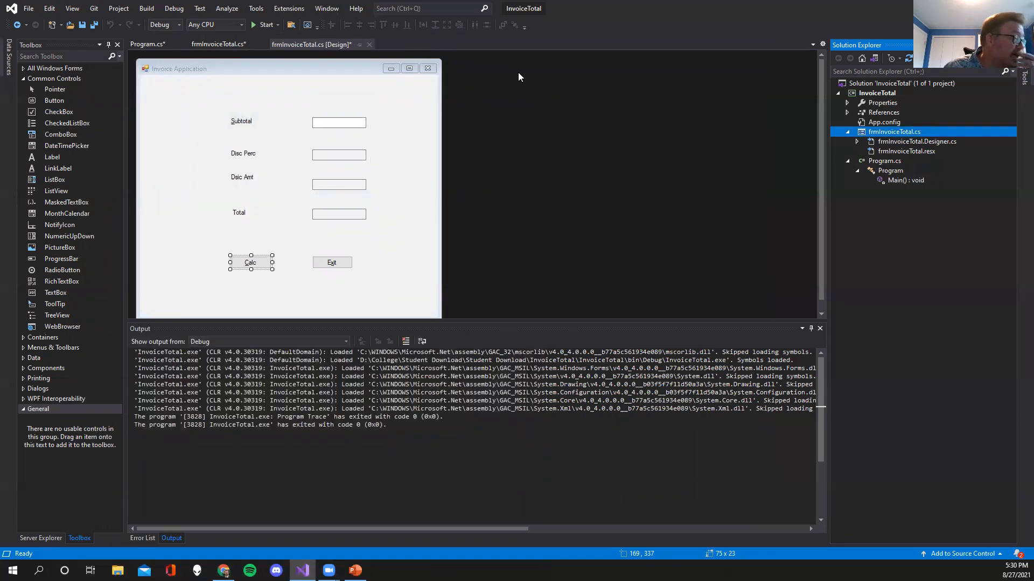
mouse_move(757, 255)
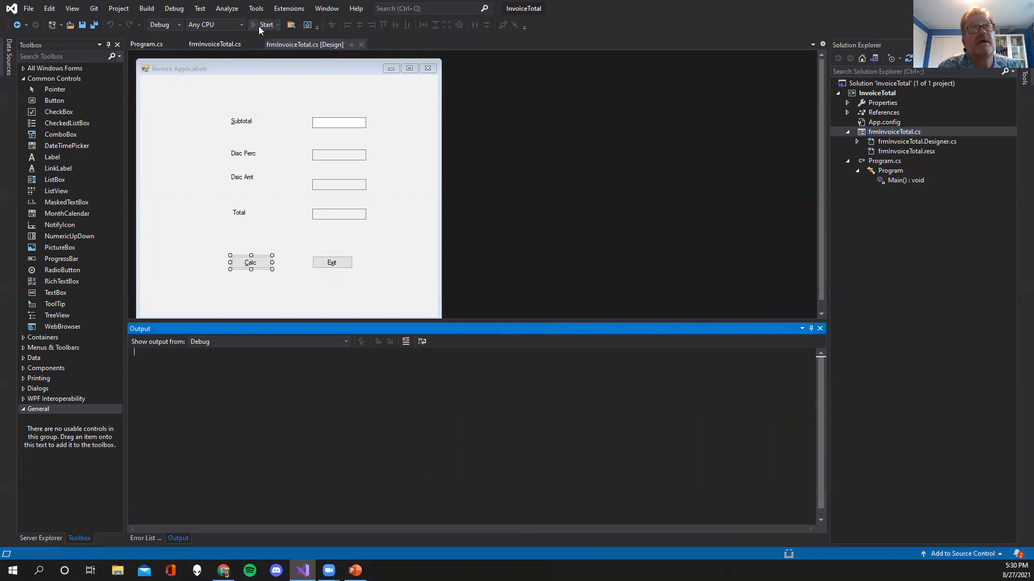
- Run the renamed InvoiceTotal app, then close the solution via File > Close Solution
left_click(266, 25)
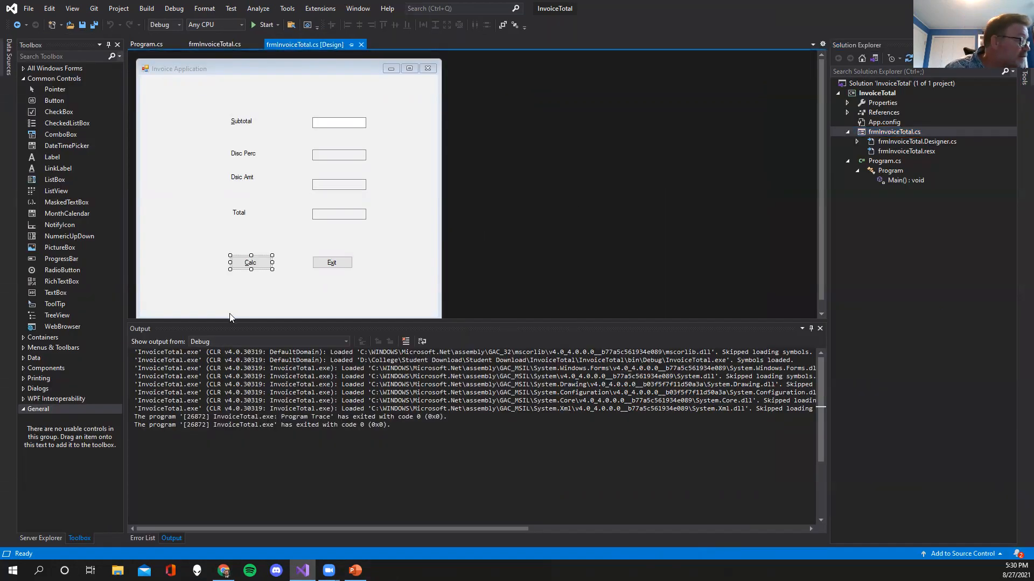
mouse_move(262, 394)
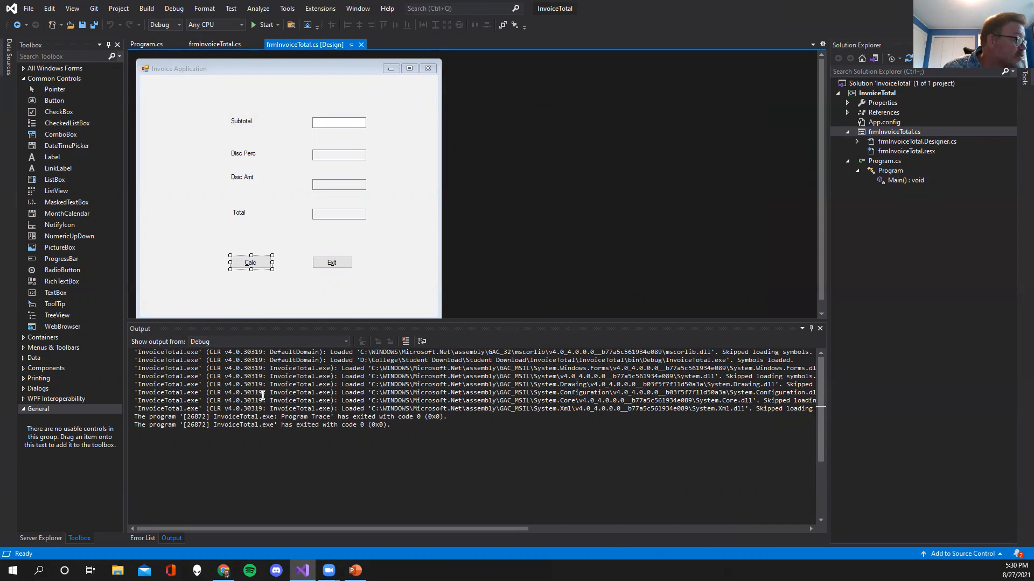
left_click(28, 8)
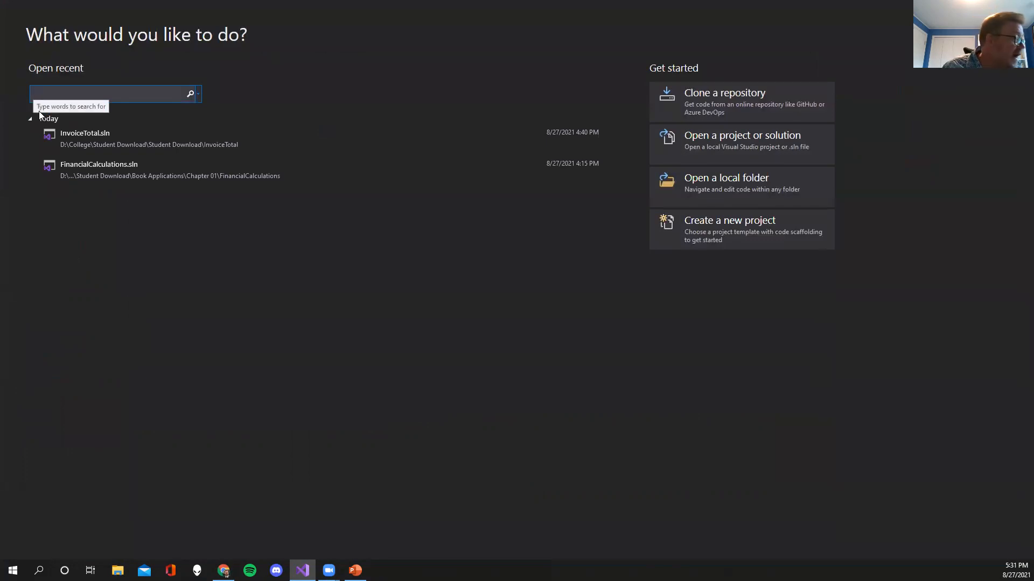
left_click(112, 93)
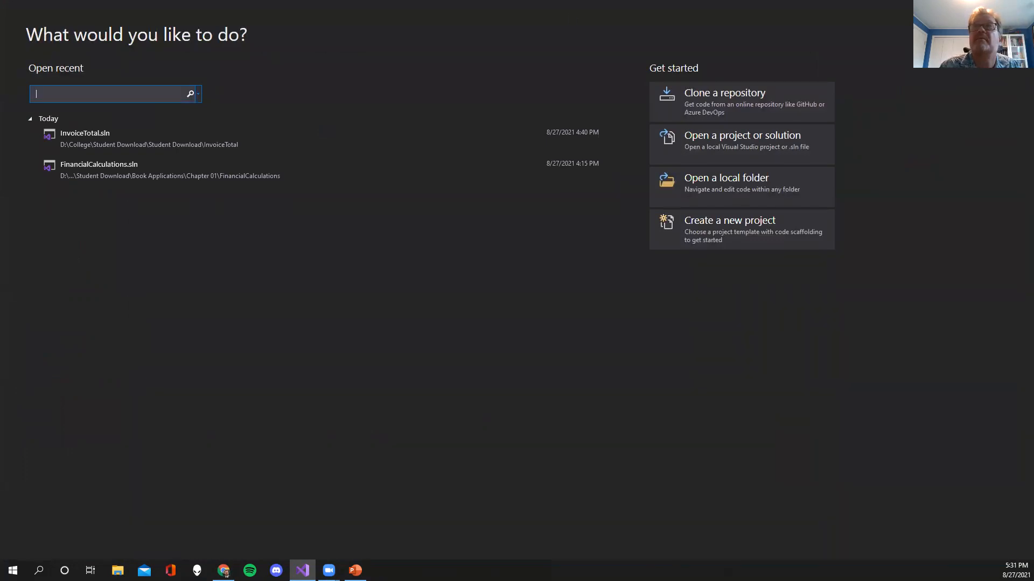